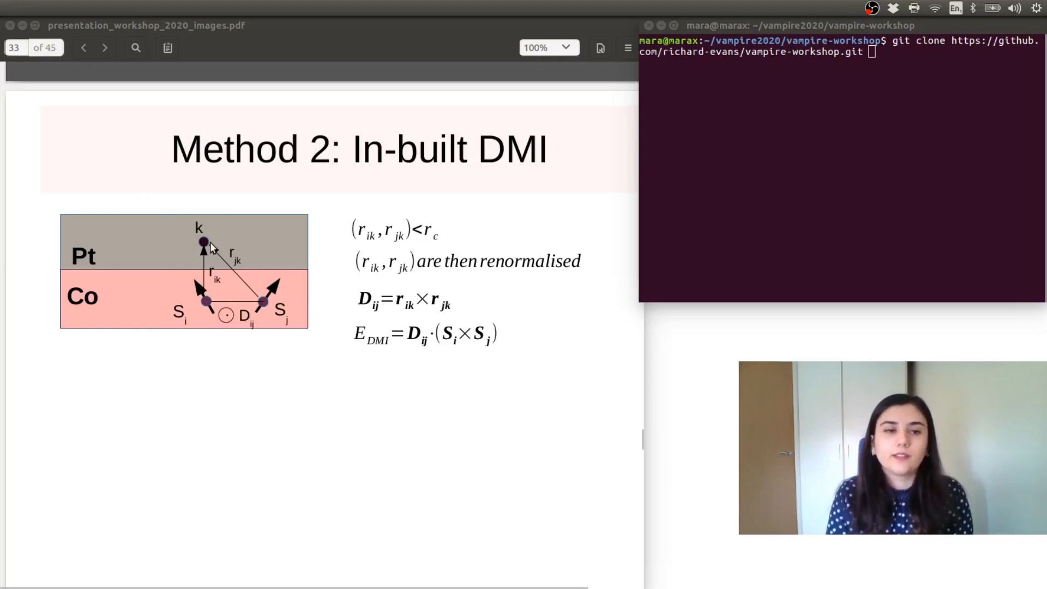
{"action": "mouse_move", "coordinate": [195, 314]}
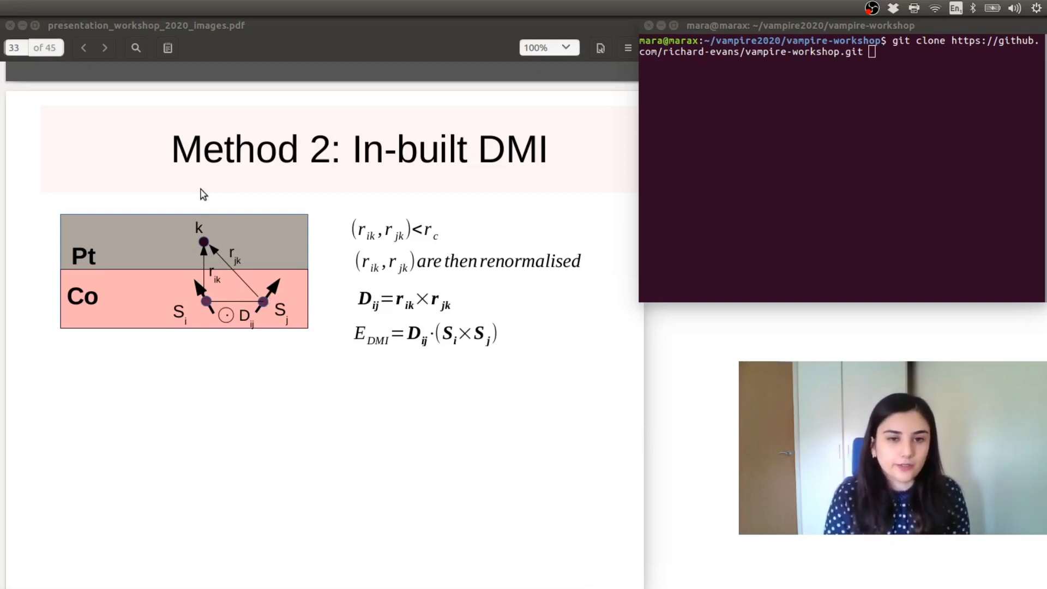
{"action": "mouse_move", "coordinate": [309, 310]}
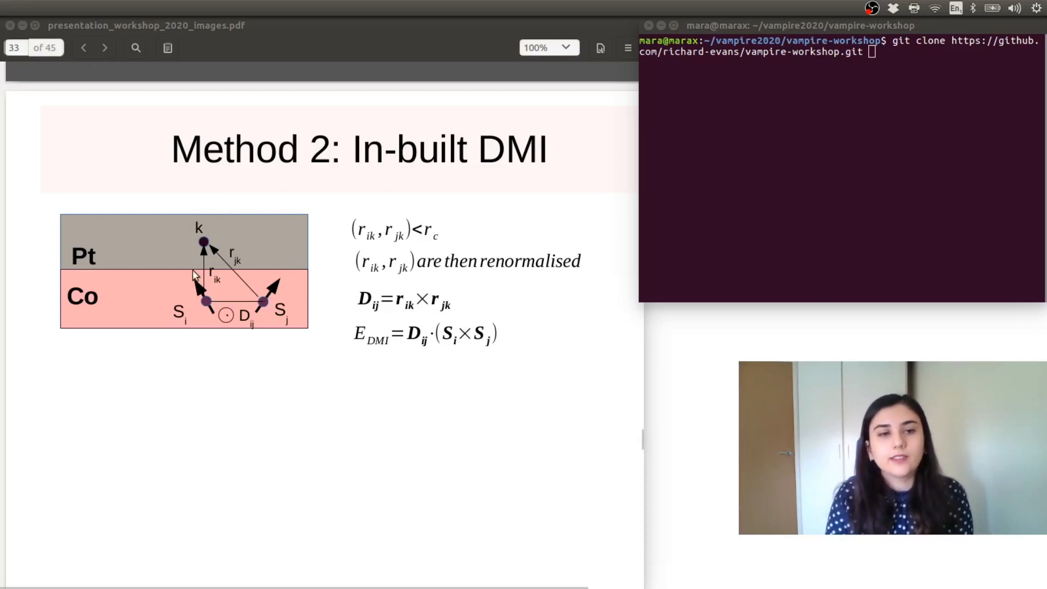
{"action": "mouse_move", "coordinate": [224, 248]}
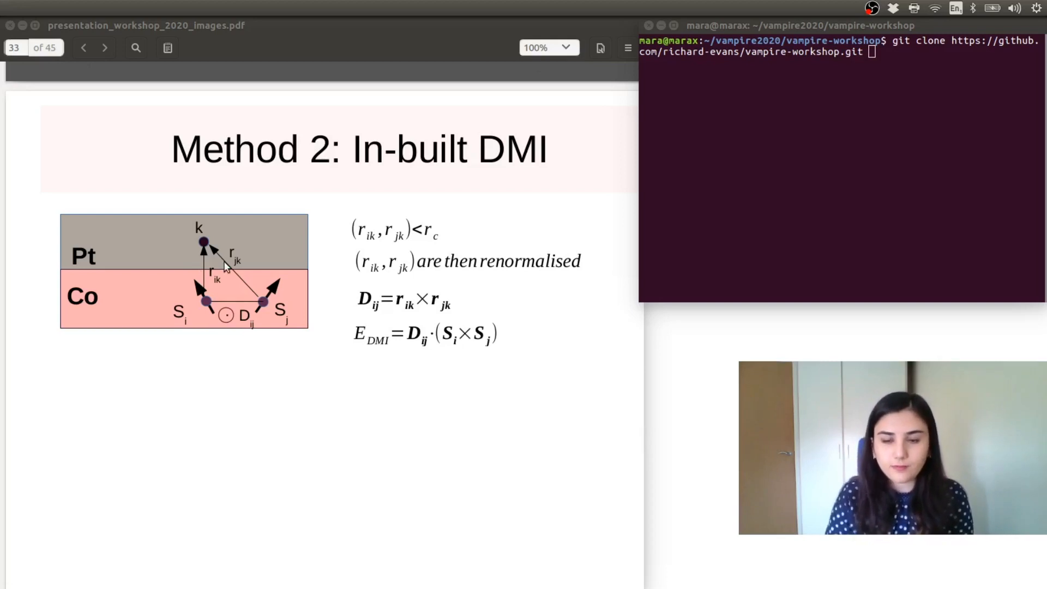
Step: Advance from page 33 to page 34 showing the example input and material file settings
{"action": "left_click", "coordinate": [104, 47]}
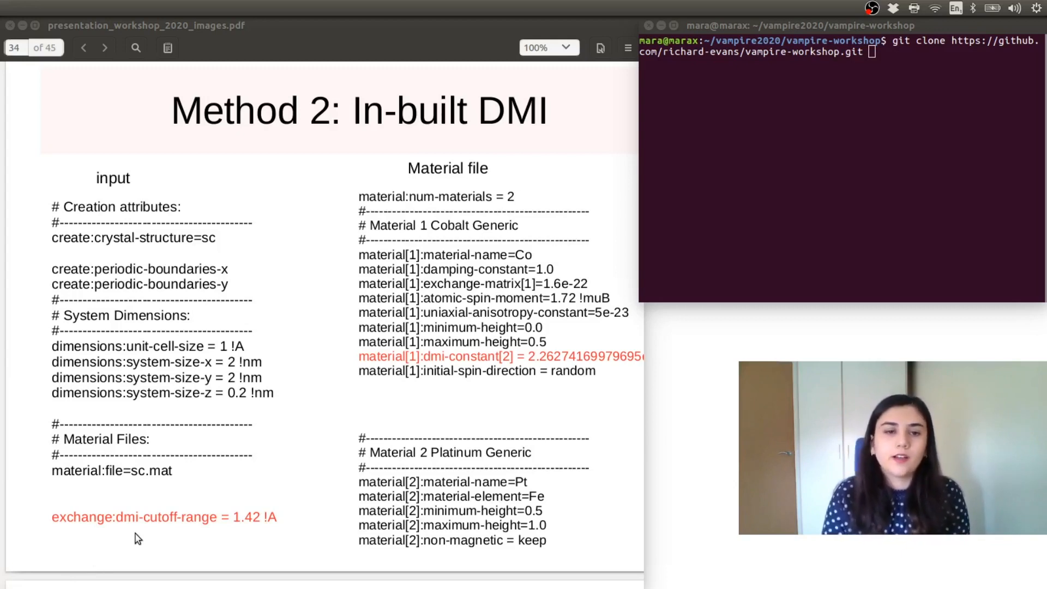
Step: Return to page 33 and scroll through to read the full cobalt dmi-constant 2.26274169979695e-22
{"action": "left_click", "coordinate": [83, 47]}
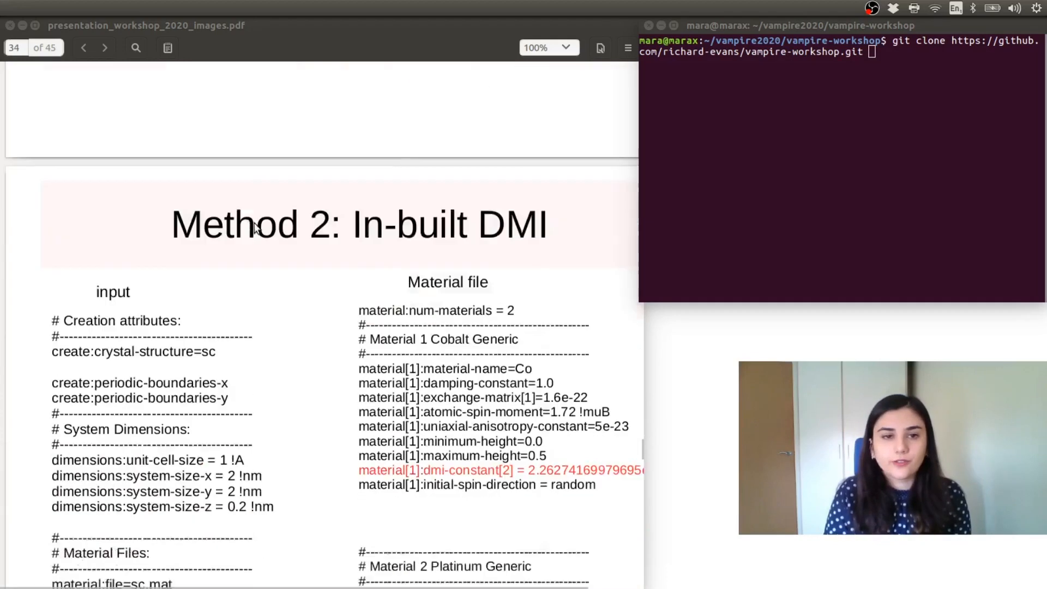
{"action": "scroll", "scroll_direction": "down", "scroll_amount": 3}
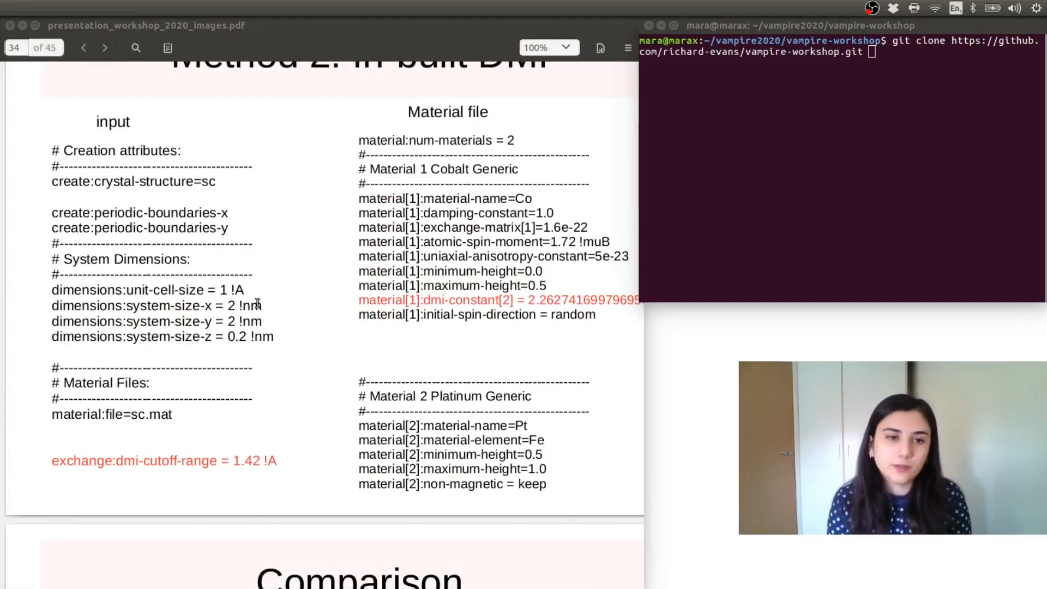
{"action": "scroll", "scroll_direction": "down", "scroll_amount": 3}
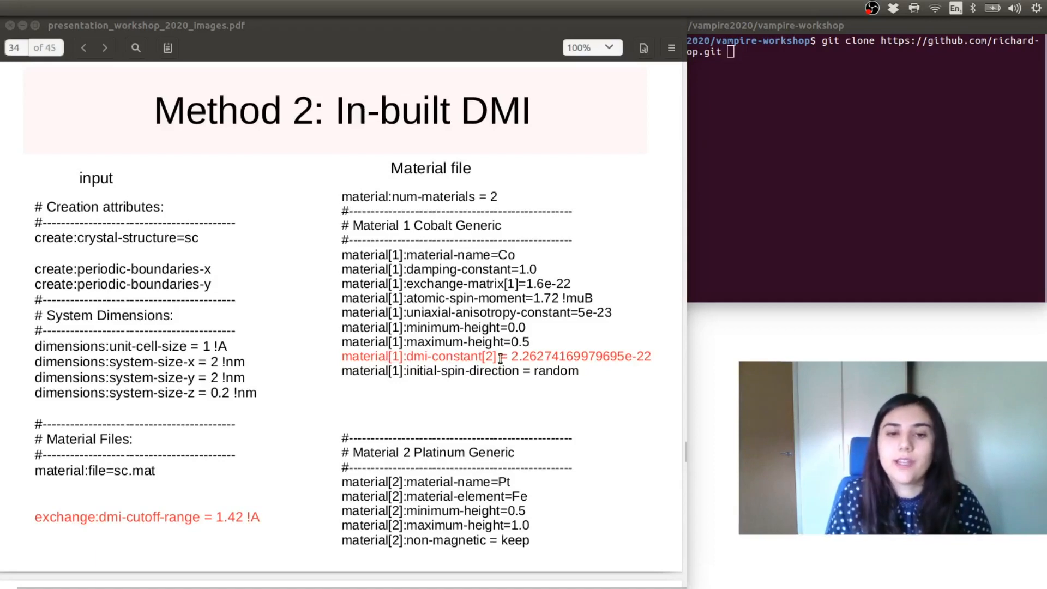
{"action": "mouse_move", "coordinate": [487, 356]}
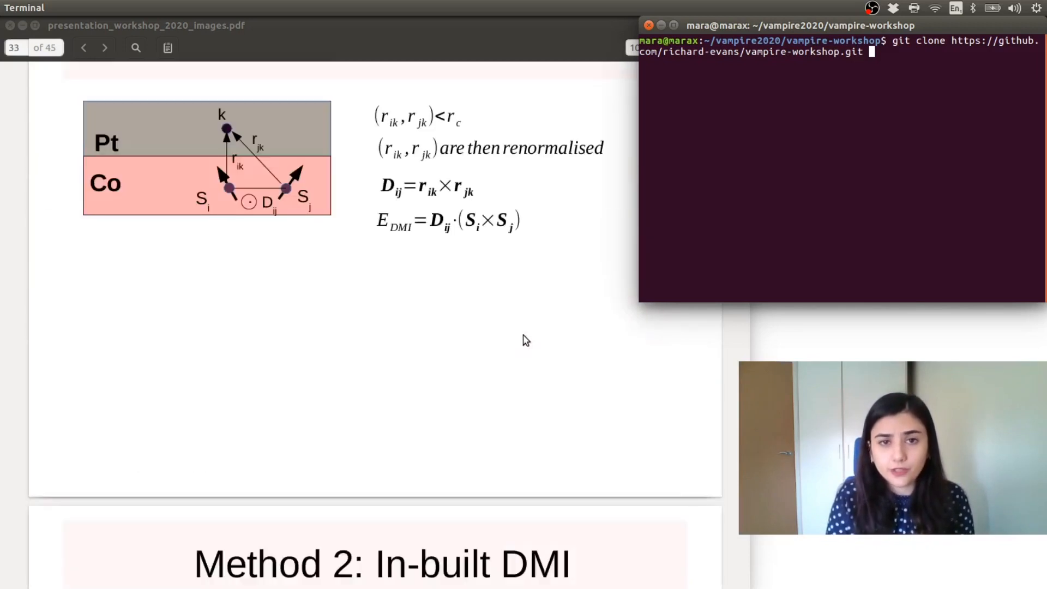
Step: Revisit page 34, then in the terminal attempt cd vampire-workshop/input-files/
{"action": "scroll", "scroll_direction": "down", "scroll_amount": 3}
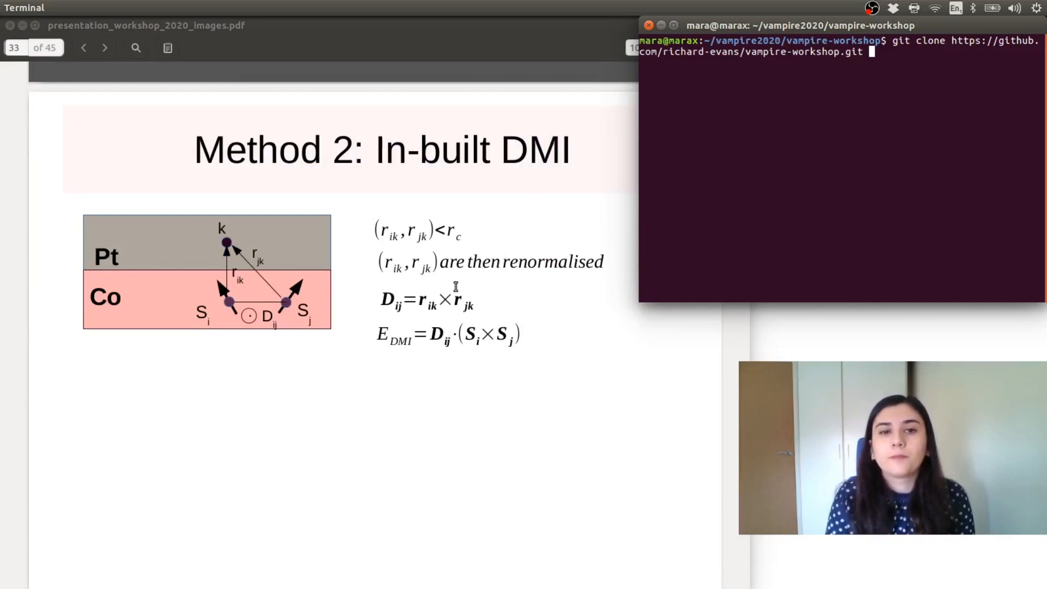
{"action": "left_click", "coordinate": [105, 47]}
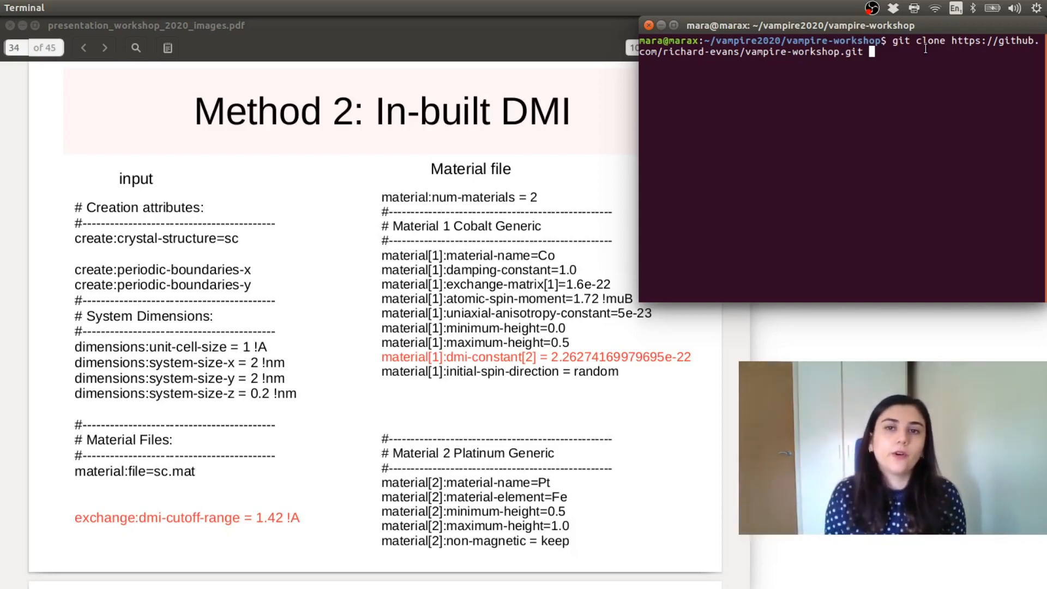
{"action": "type", "text": "cd vampire-workshop/input-files/"}
{"action": "type", "text": "clear"}
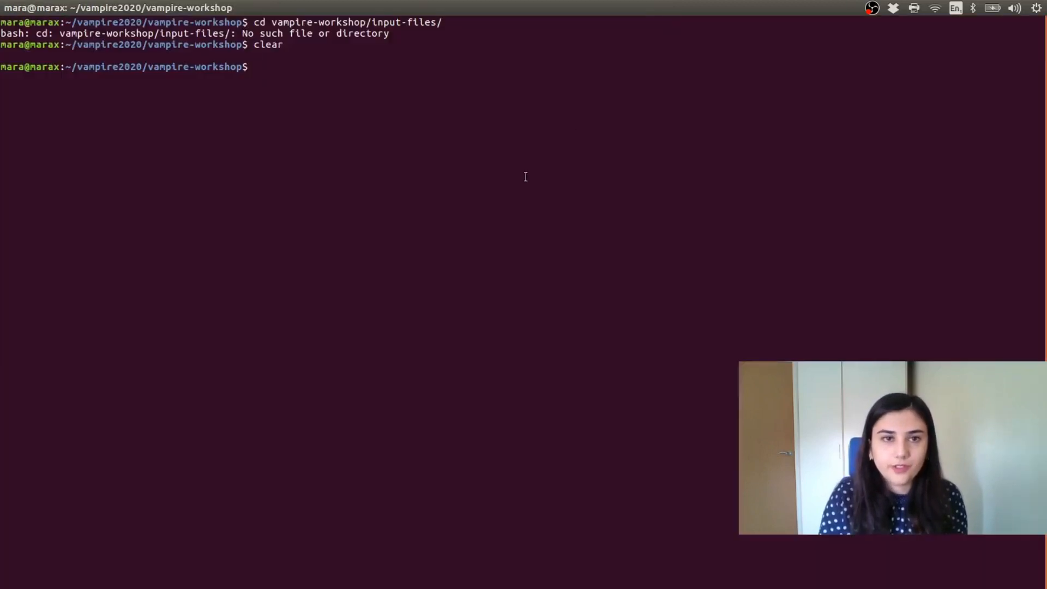
Step: Change into the 3b_skyrmions_in_built_dmi example folder and list input, README.md, sc.mat, visualise.sh
{"action": "type", "text": "cd"}
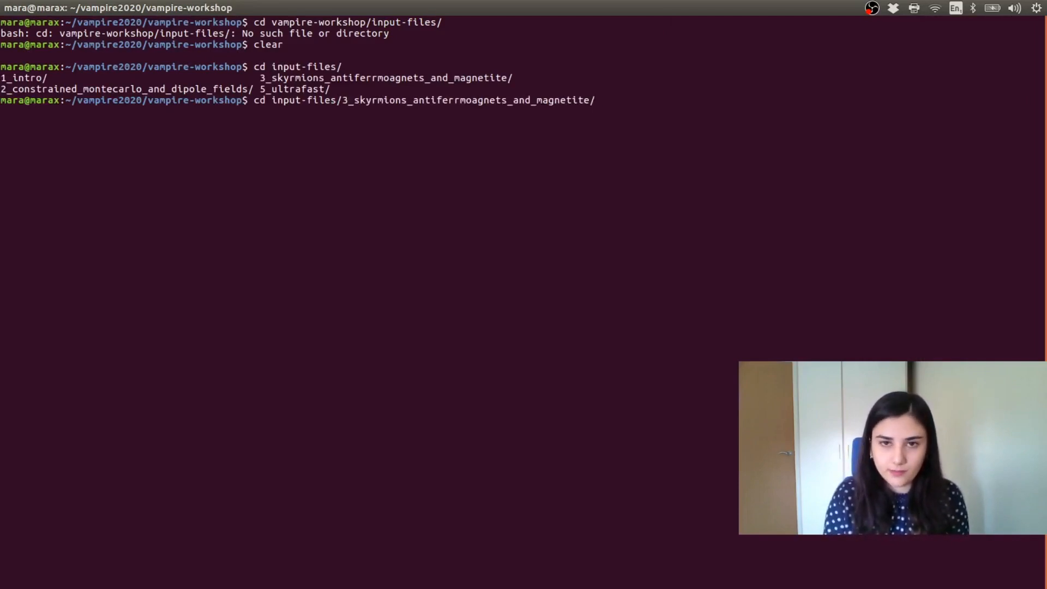
{"action": "type", "text": "3"}
{"action": "type", "text": "ls"}
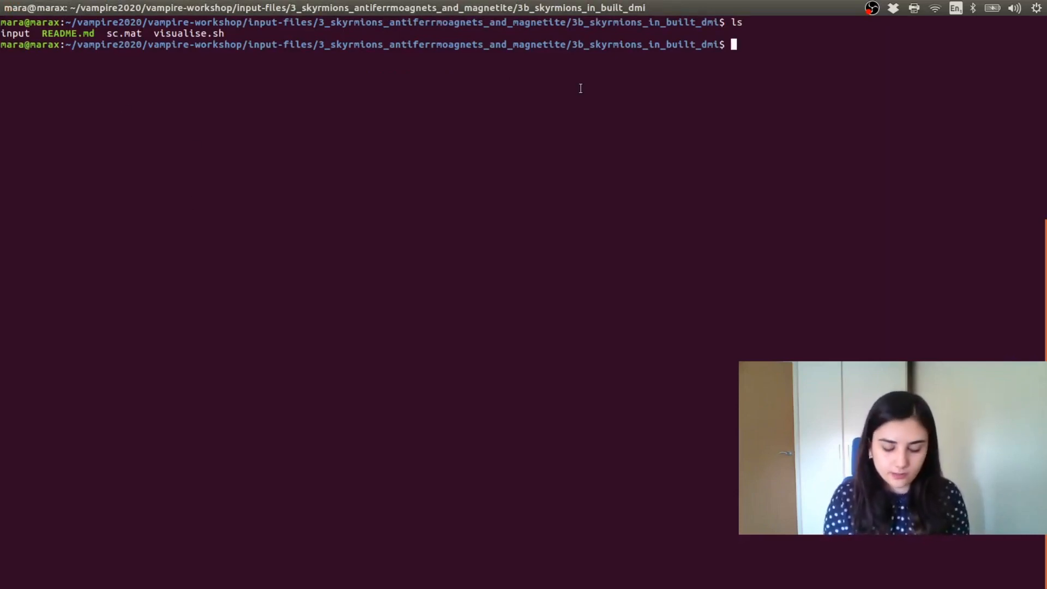
Step: Start copying the vampire executable from ../../../ into the example folder
{"action": "type", "text": "cp ../../../"}
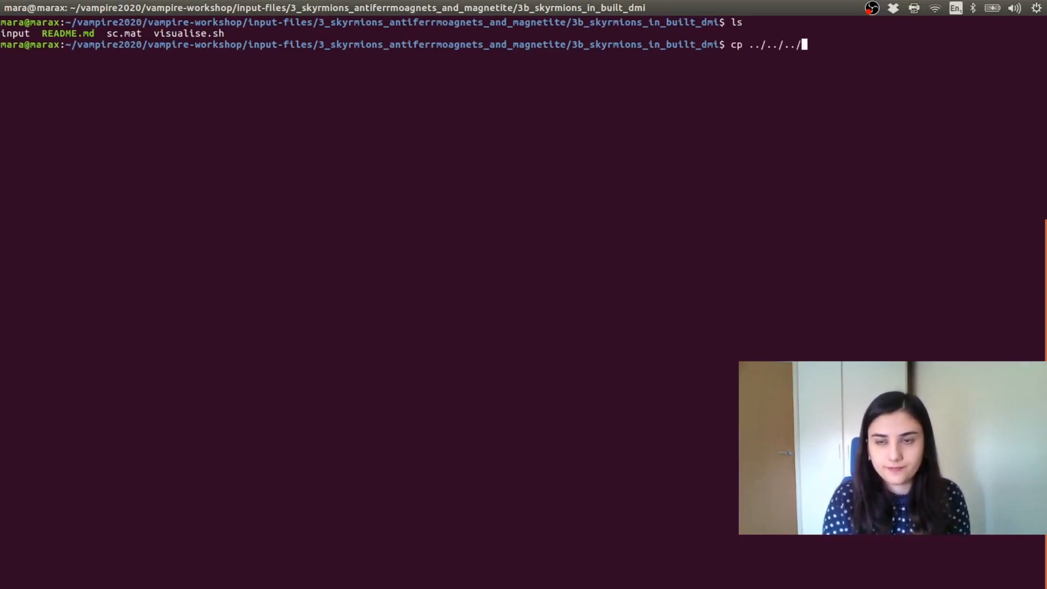
{"action": "type", "text": "va/"}
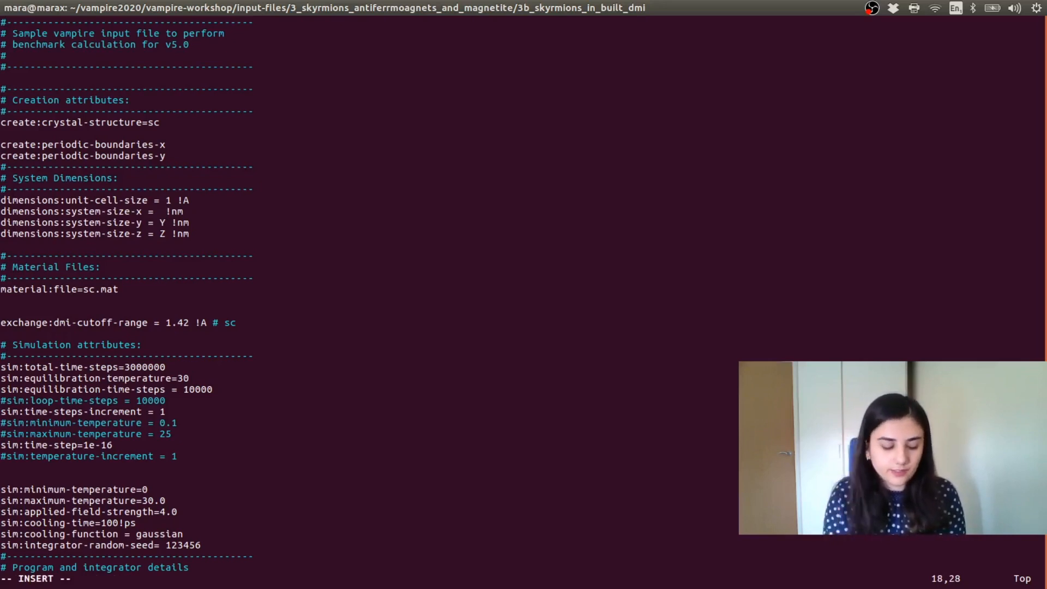
Step: Set system size to 2 nm in x and y and 0.2 nm in z, then save with :wq
{"action": "type", "text": "2"}
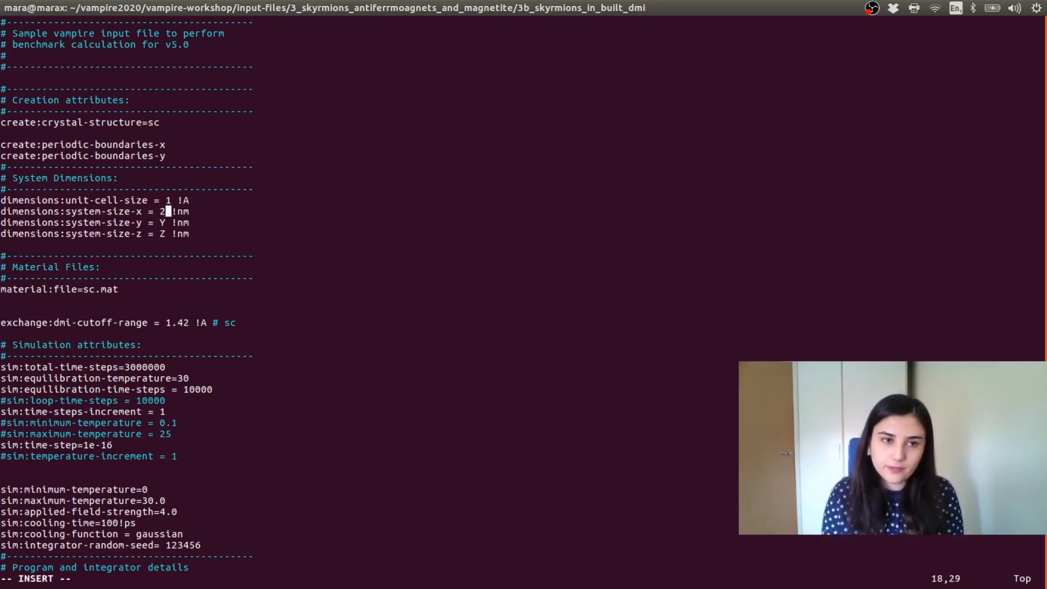
{"action": "type", "text": "2"}
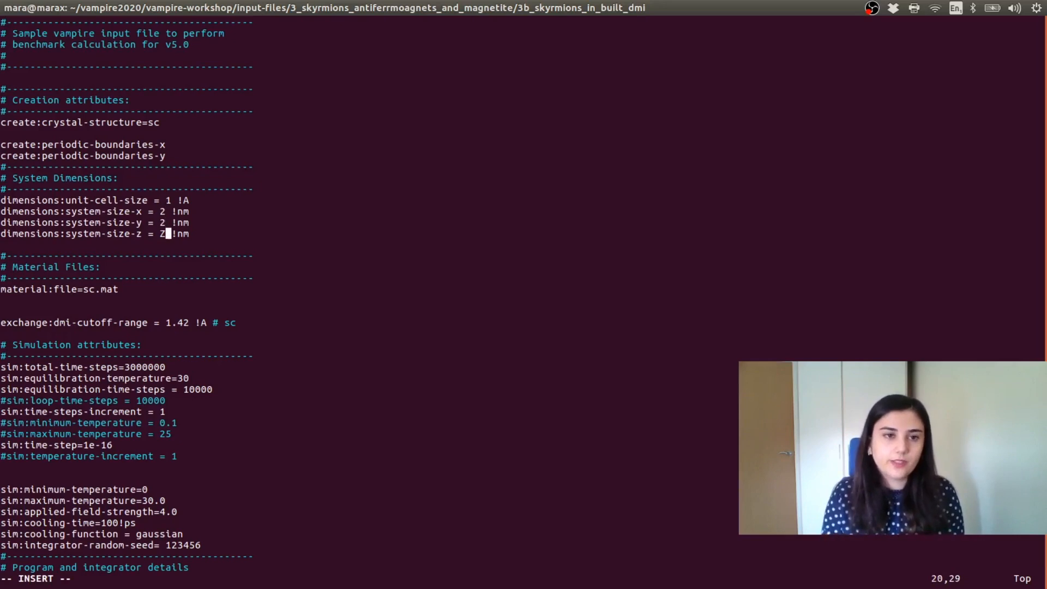
{"action": "type", "text": "0.2"}
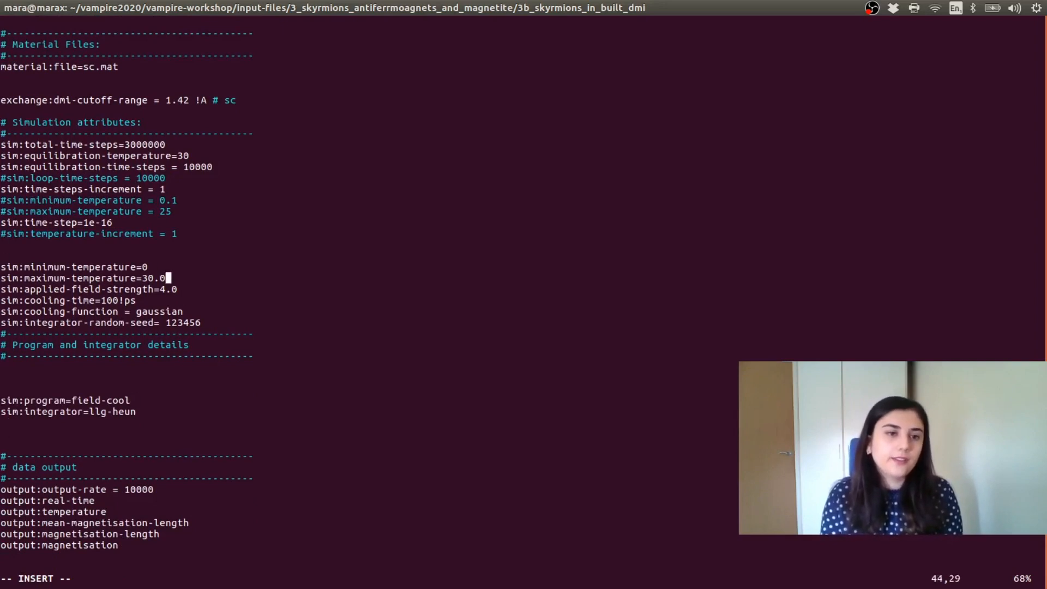
{"action": "key", "text": "Up"}
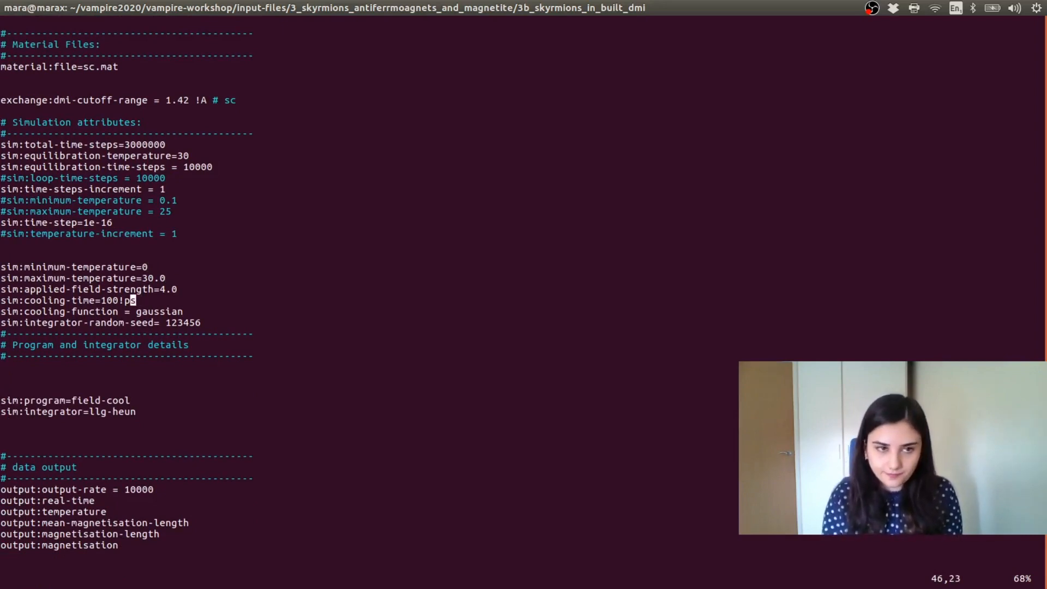
{"action": "type", "text": ":wq"}
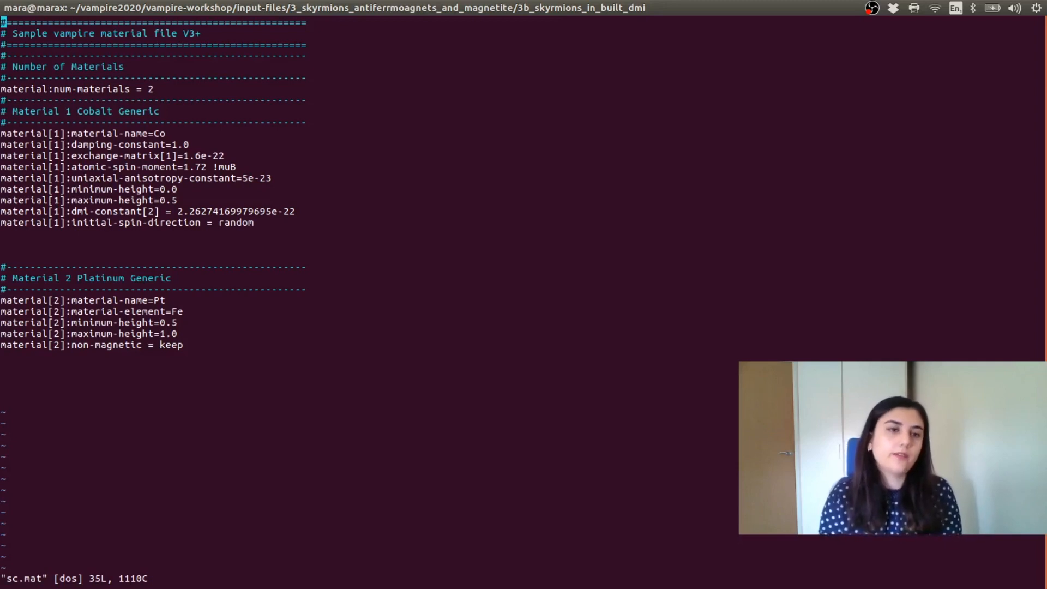
{"action": "mouse_move", "coordinate": [218, 129]}
{"action": "type", "text": "ls"}
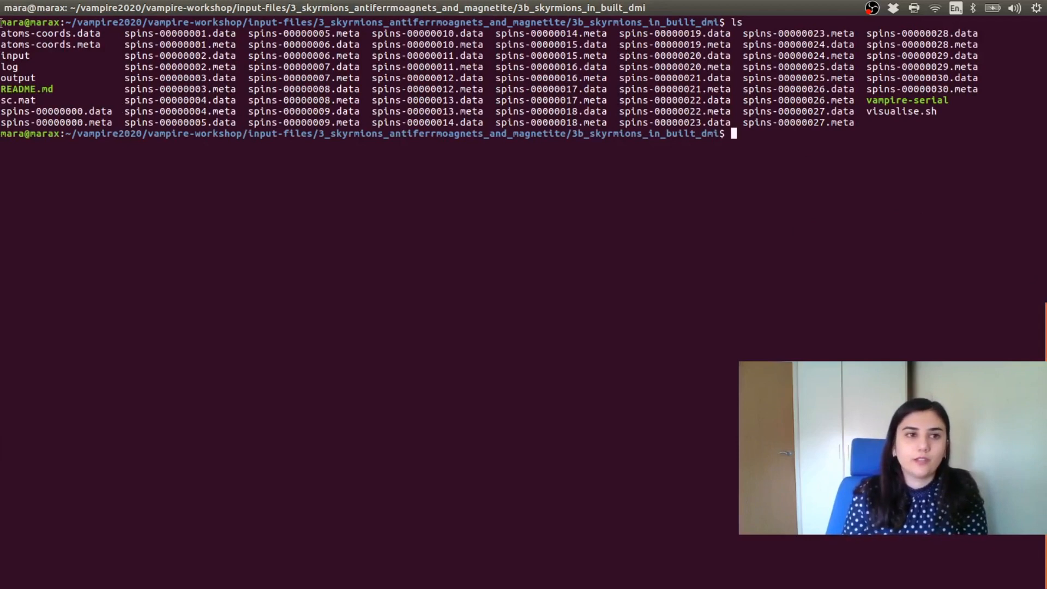
Step: View the atoms-coords.data coordinates file in vi
{"action": "type", "text": "vi"}
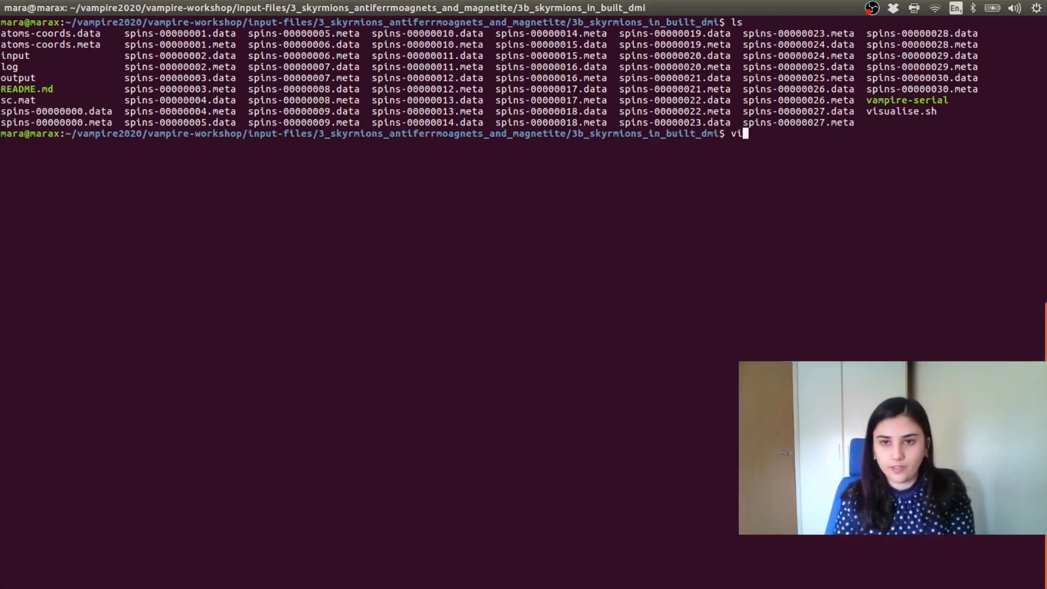
{"action": "type", "text": "atoms-coords.data"}
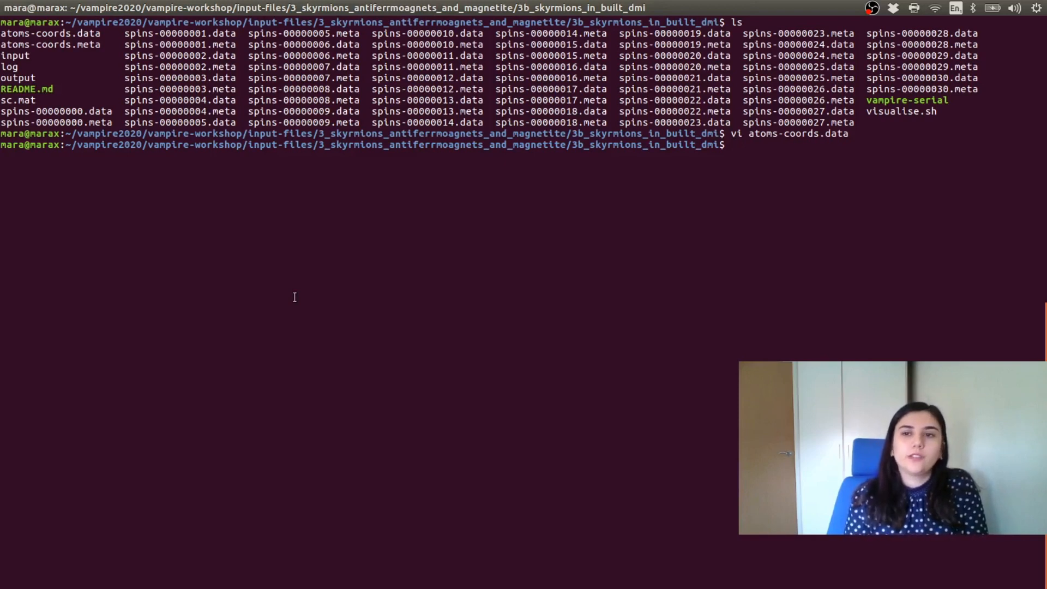
Step: Read through the visualise.sh plotting script in vi
{"action": "type", "text": "vi visualise.sh"}
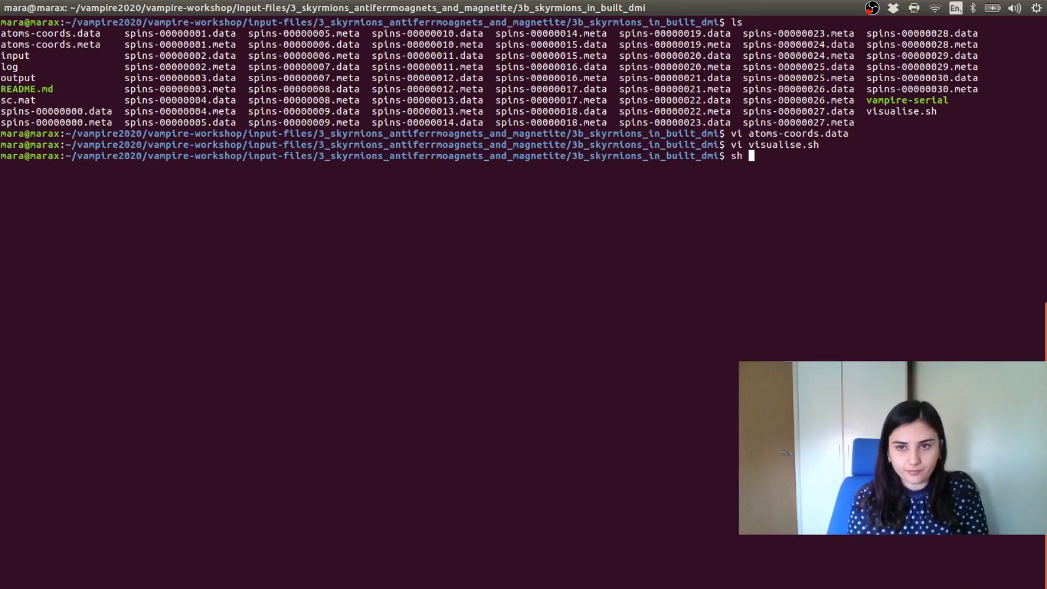
Step: Run visualise.sh, enter the Plots folder listing config PNGs, and begin display config_3
{"action": "type", "text": "visualise.sh"}
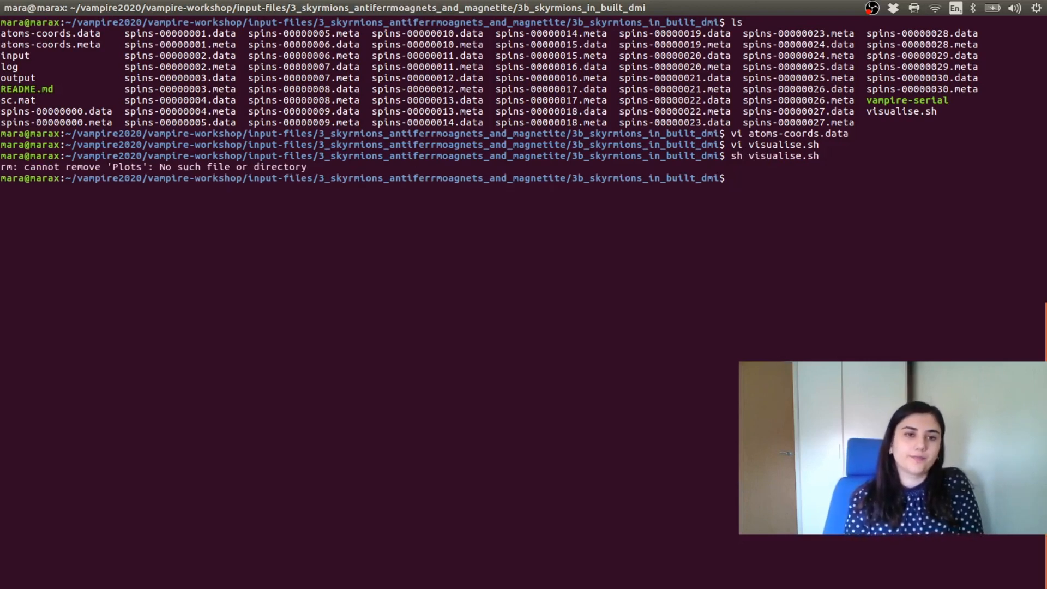
{"action": "type", "text": "cd PL"}
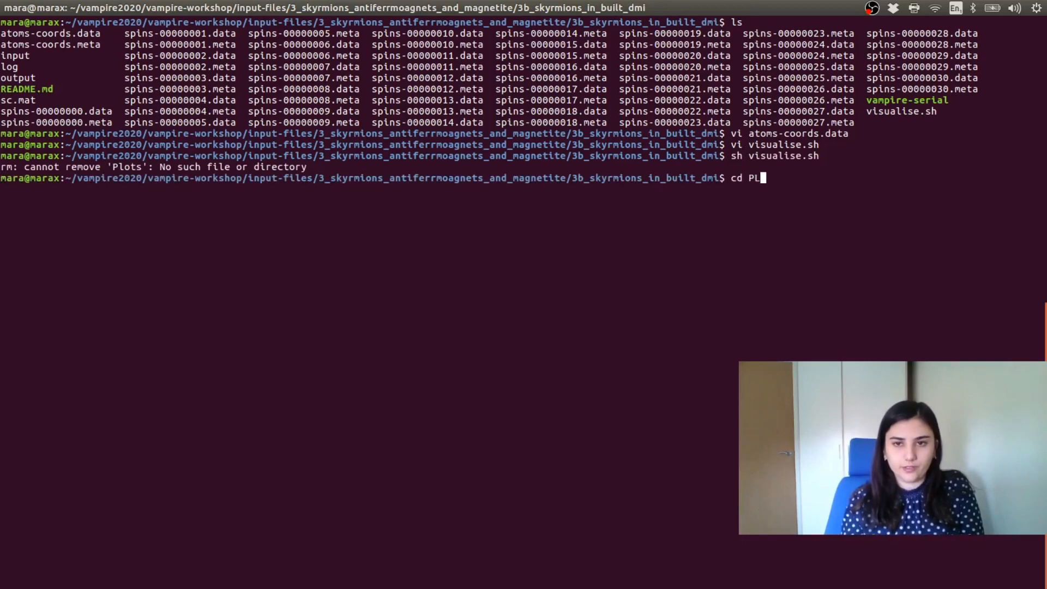
{"action": "key", "text": "Return"}
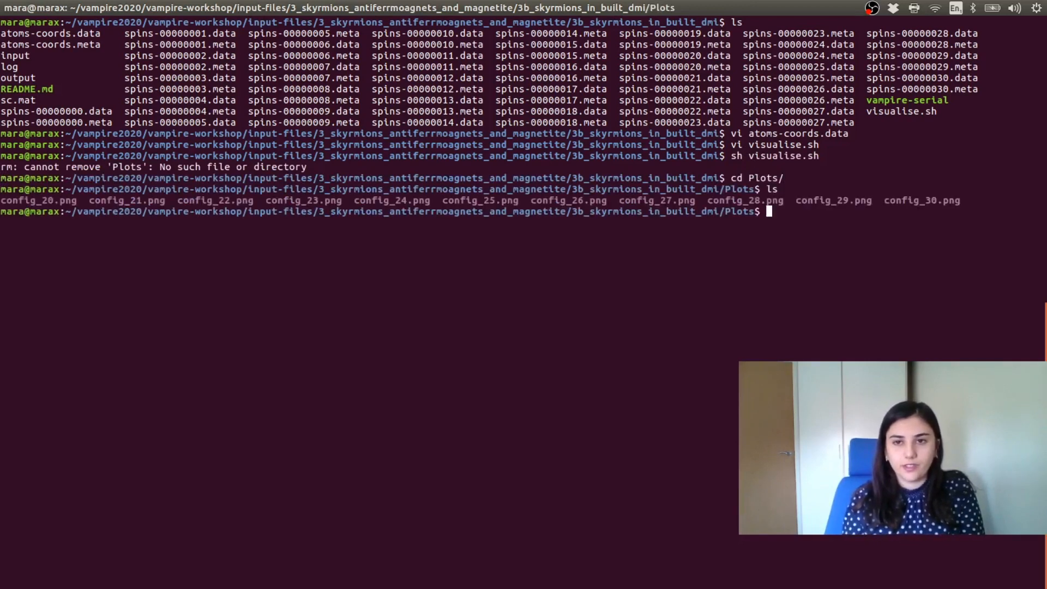
{"action": "type", "text": "display"}
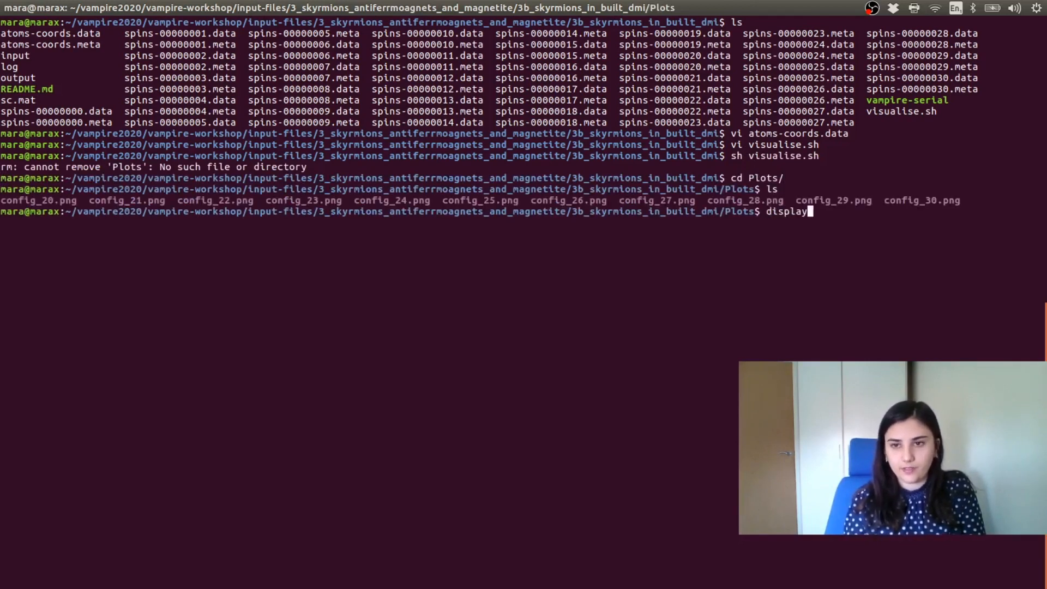
{"action": "type", "text": "config_3"}
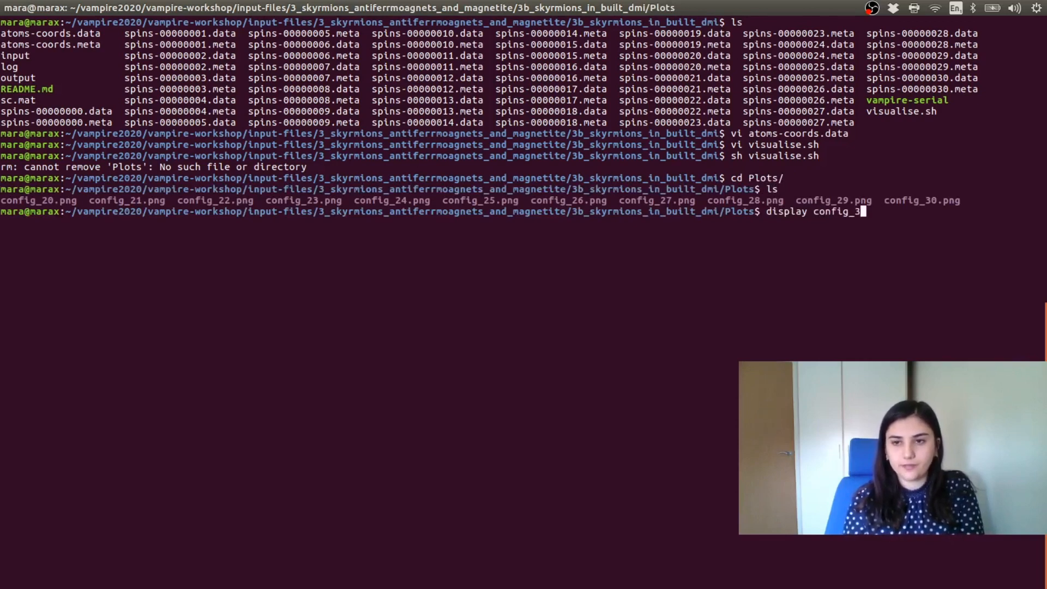